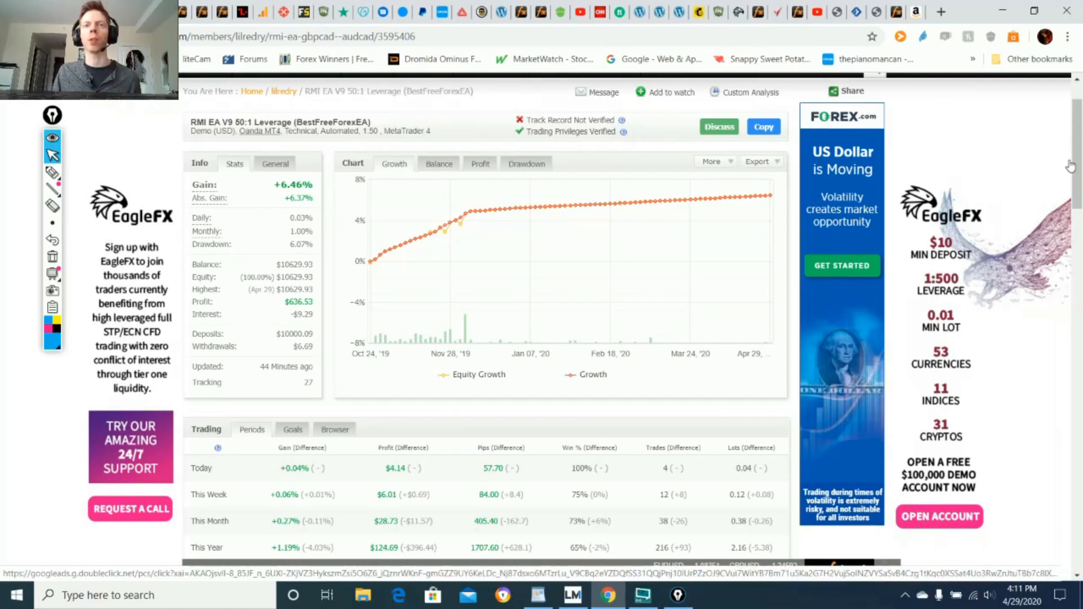
mouse_move(880, 185)
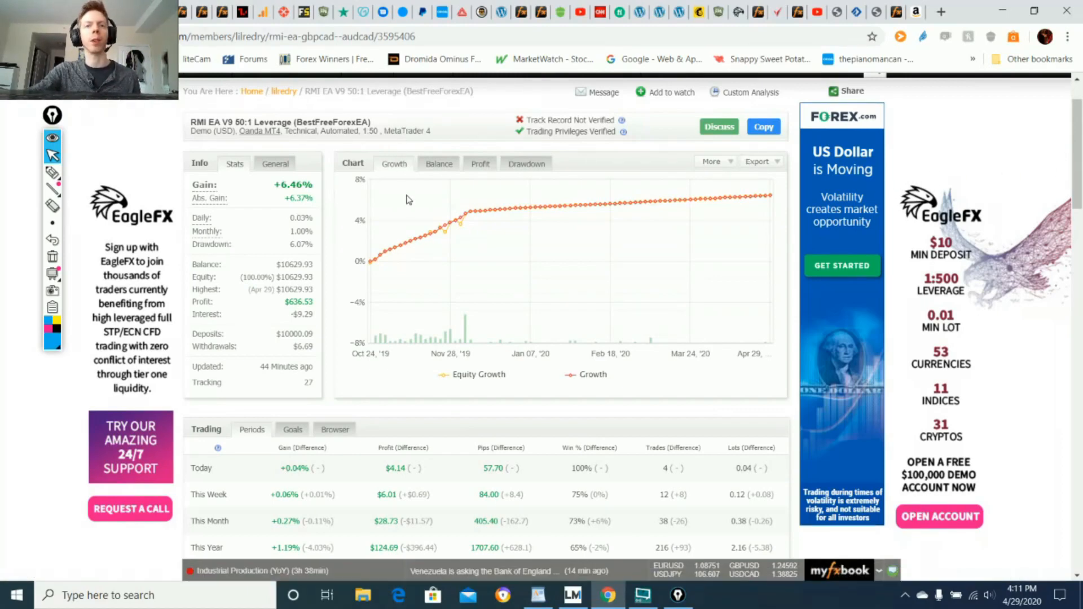
mouse_move(381, 251)
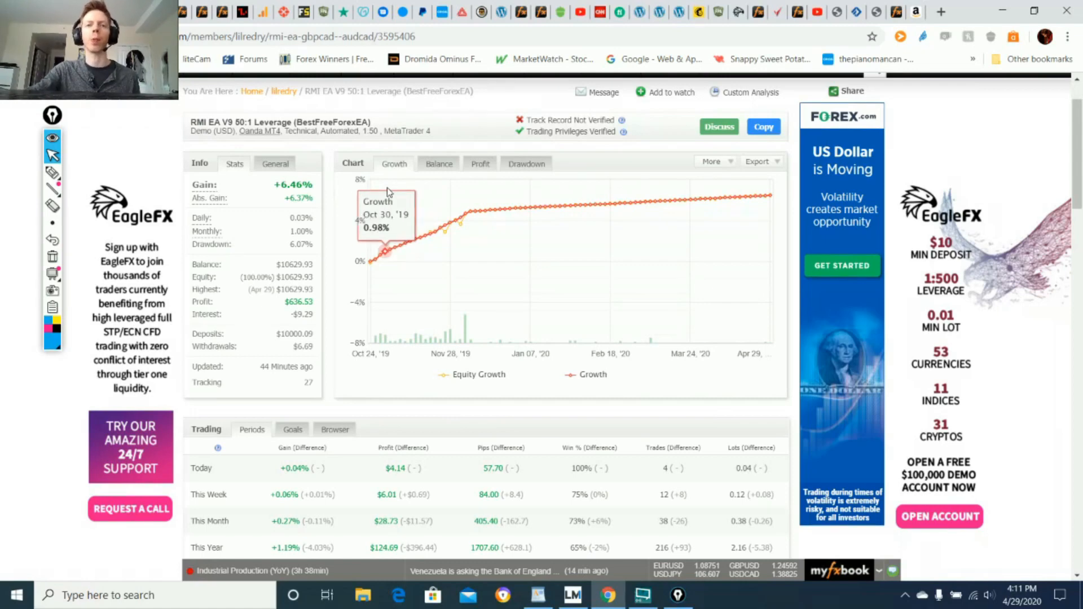
- Scroll through the RMI EA V9 1:500 account page and select its name in the heading
scroll("down", 3)
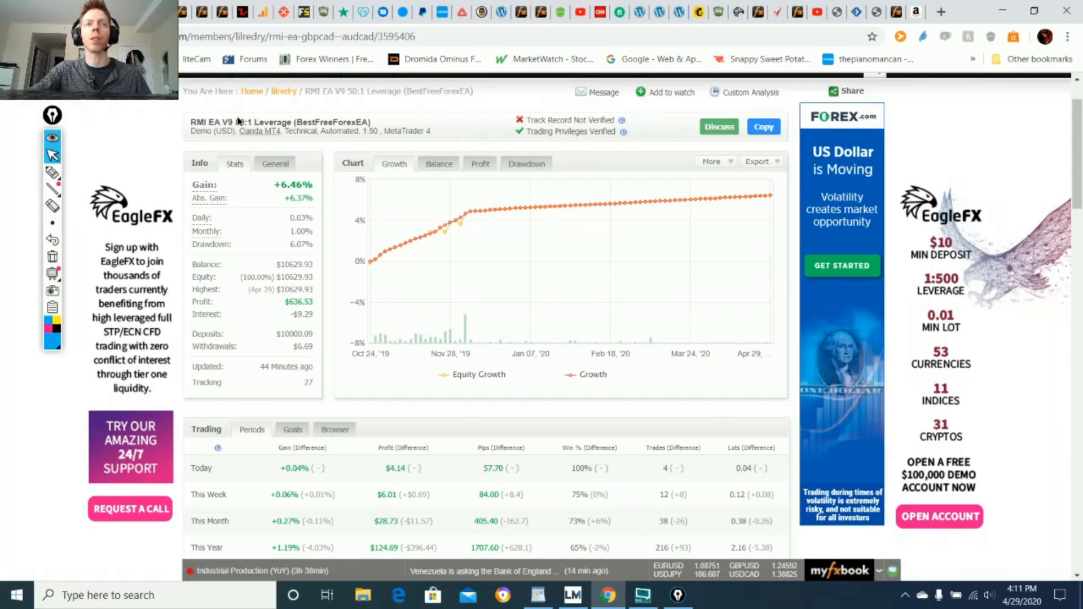
scroll("down", 3)
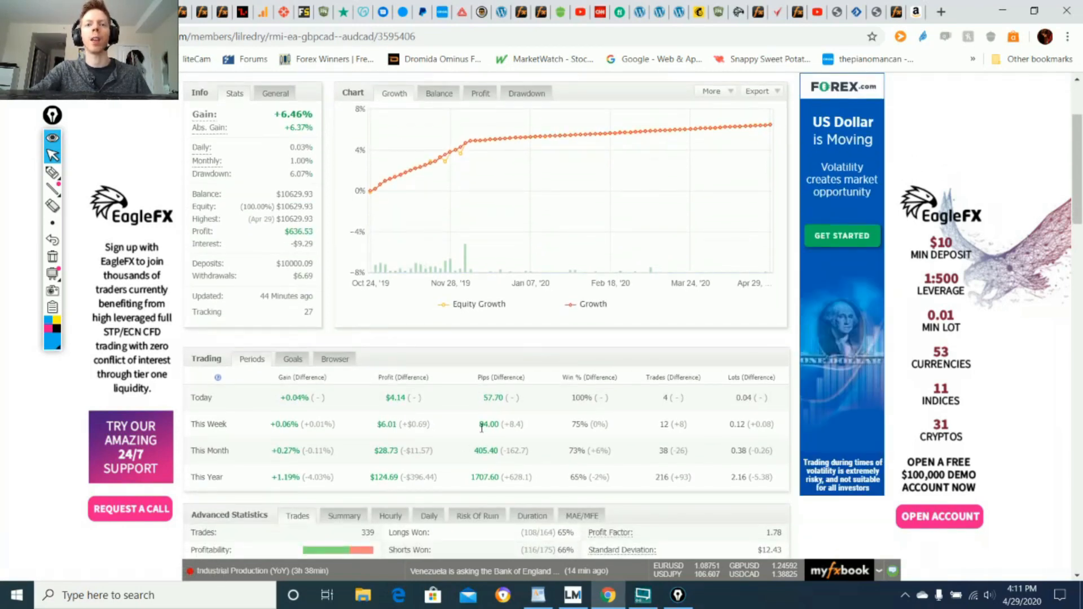
mouse_move(637, 435)
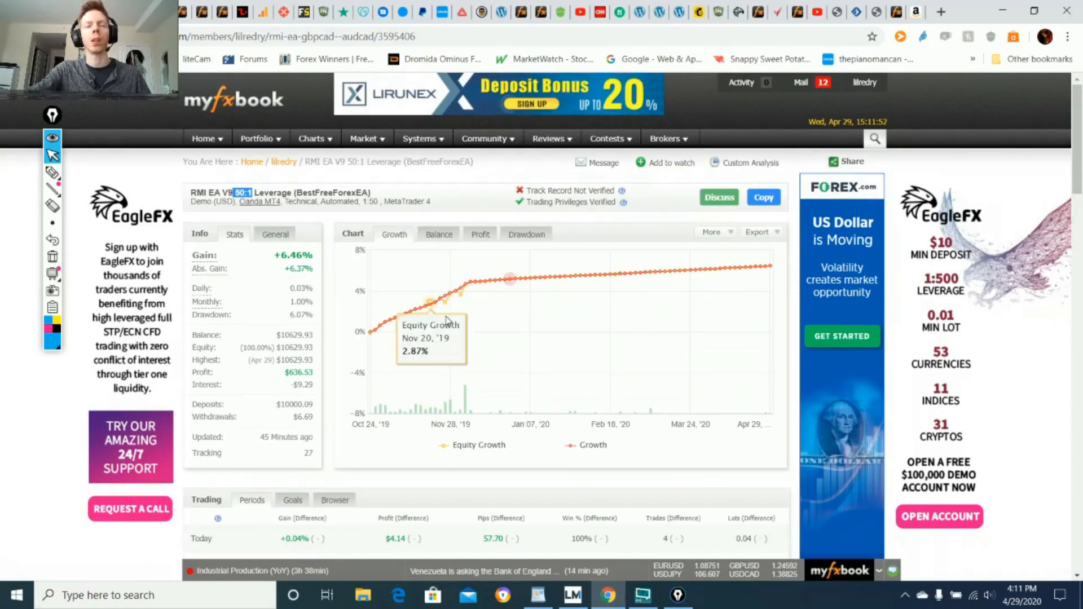
scroll("down", 3)
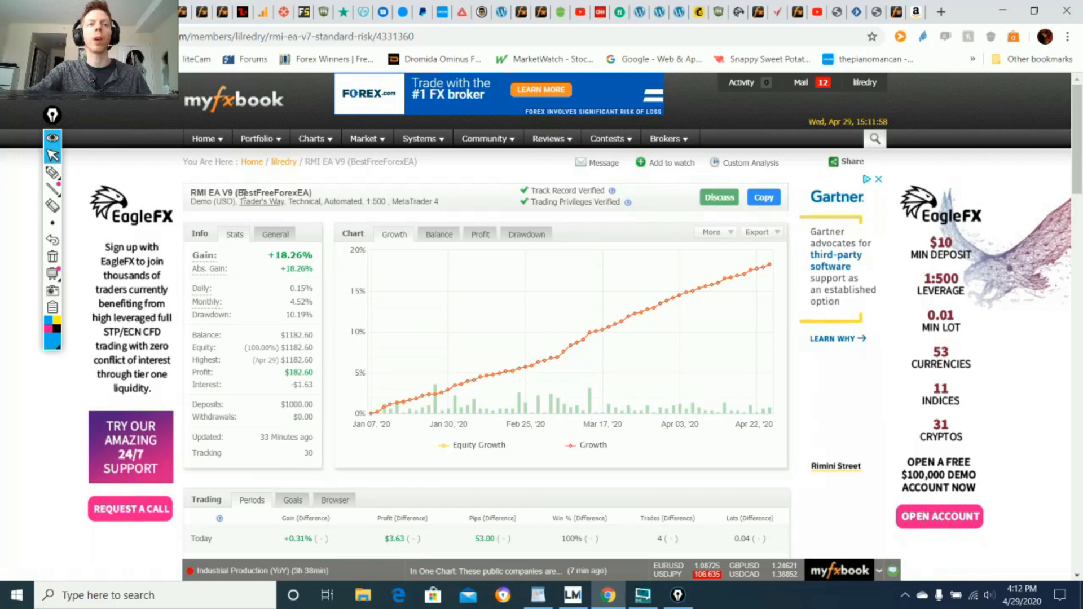
double_click(213, 192)
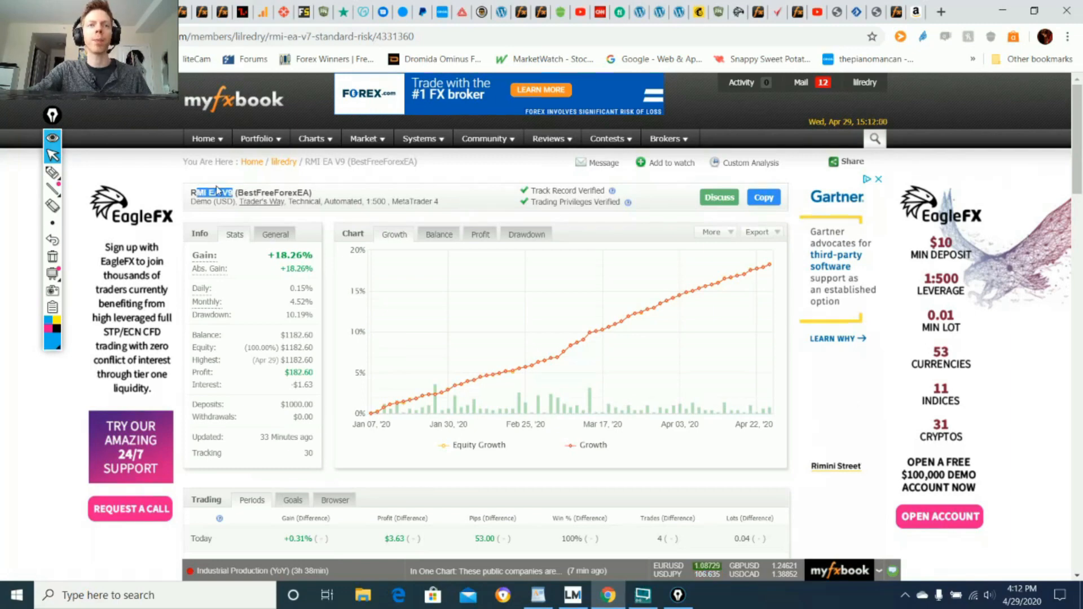
scroll("down", 3)
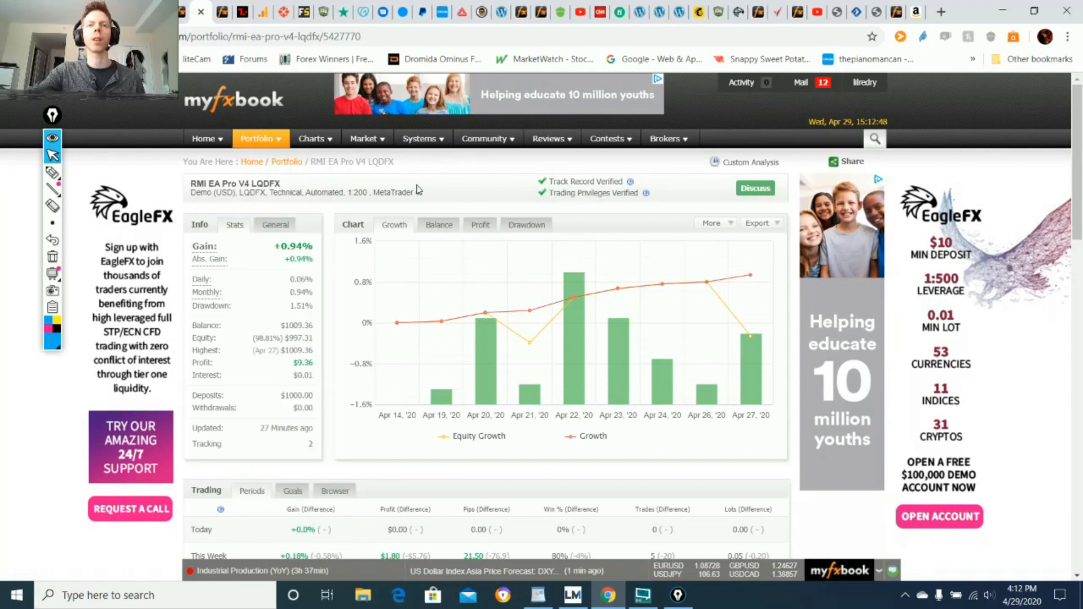
- Scroll down the RMI EA V4 account page past its 28.31% gain summary
scroll("down", 3)
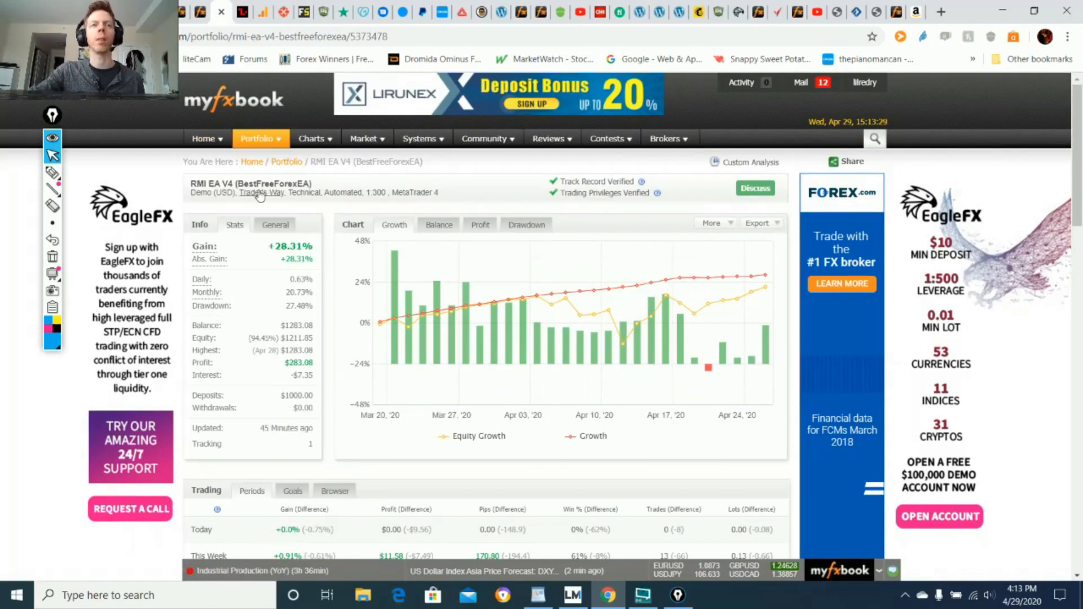
- Select the RMI EA SL V1 account heading on its 0.16% gain page
double_click(290, 246)
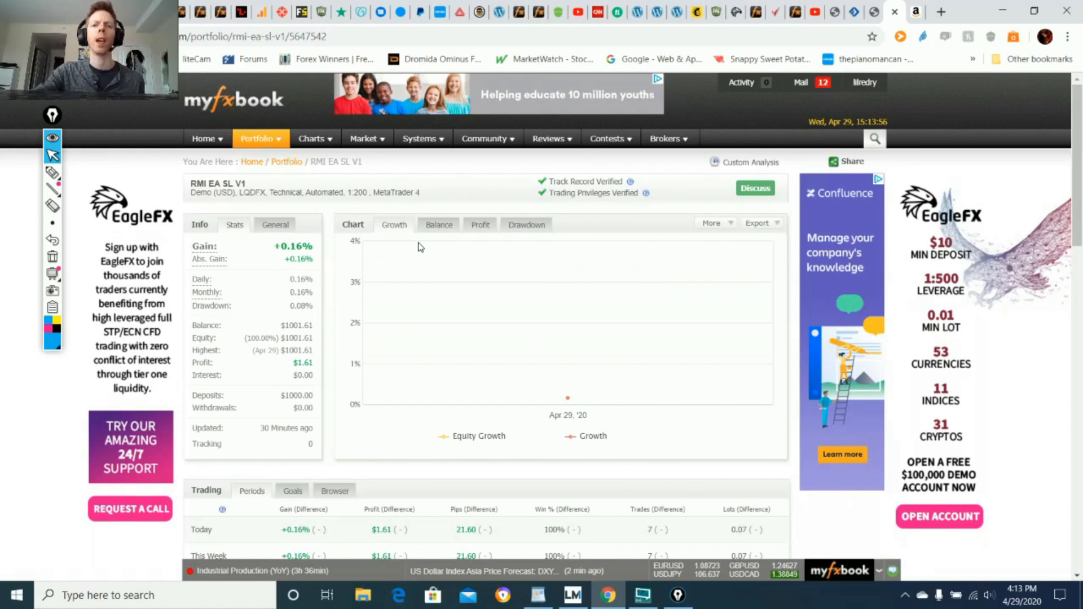
scroll("down", 3)
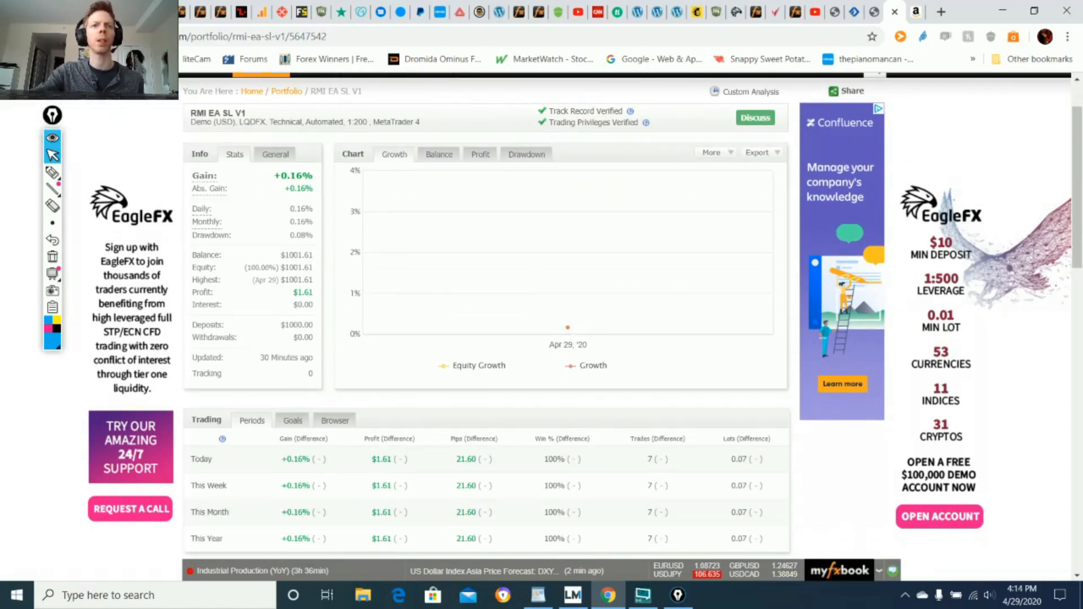
scroll("down", 3)
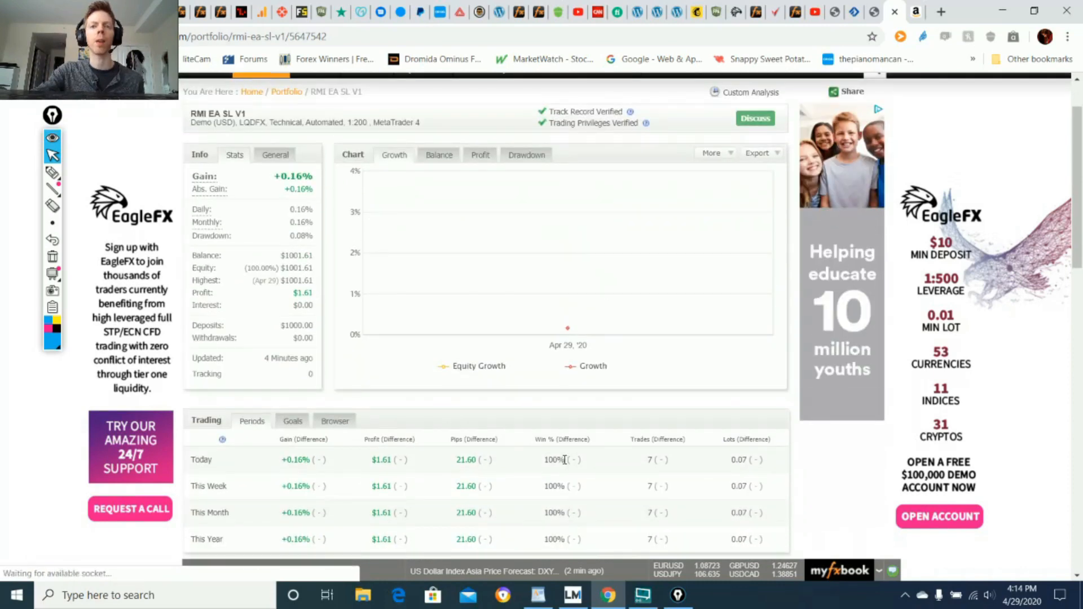
mouse_move(567, 327)
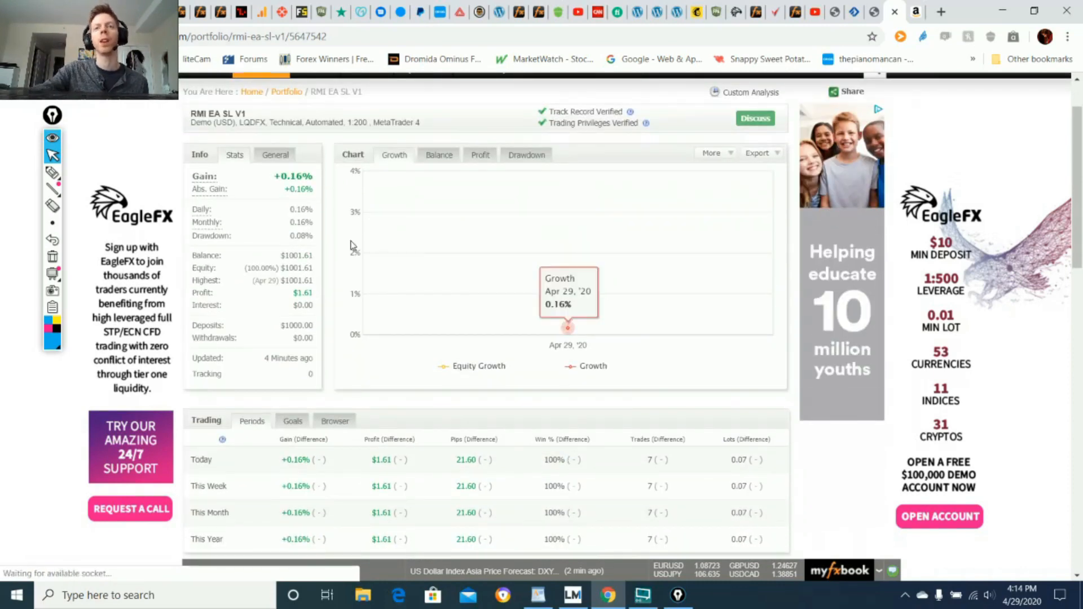
scroll("down", 3)
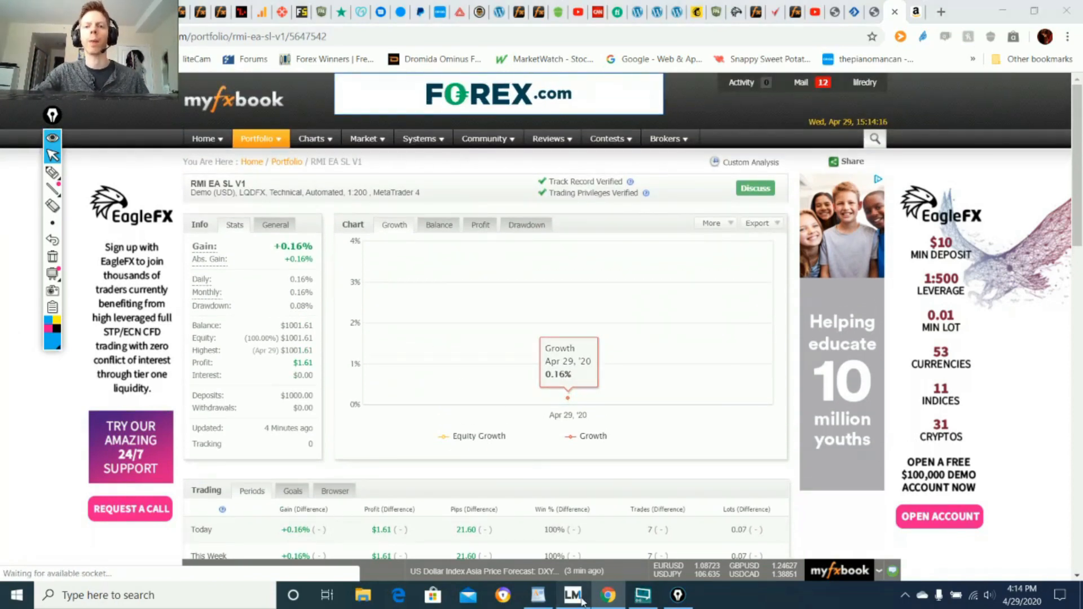
- Bring MetaTrader 4 to the front showing the USDCAD M5 backtest and rising balance graph
left_click(578, 596)
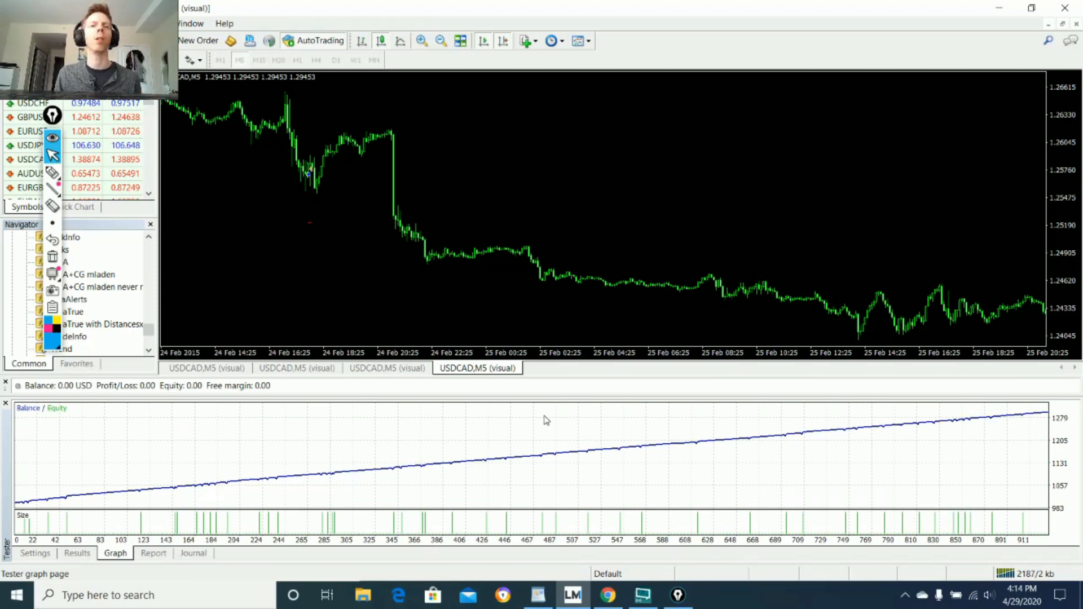
mouse_move(487, 282)
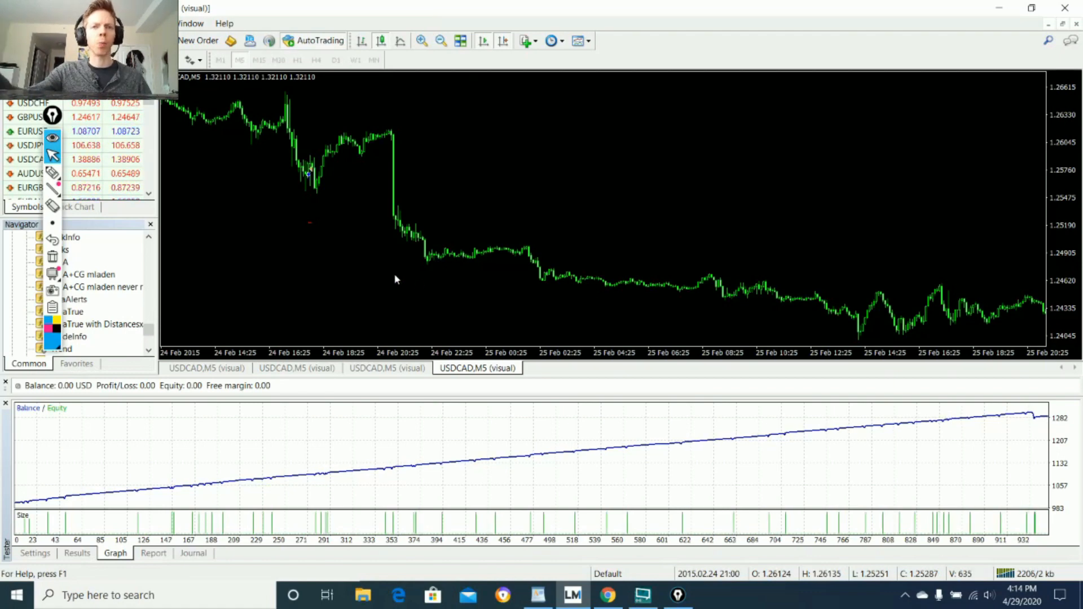
- Switch the Strategy Tester to the Results list of individual backtest trades
left_click(77, 553)
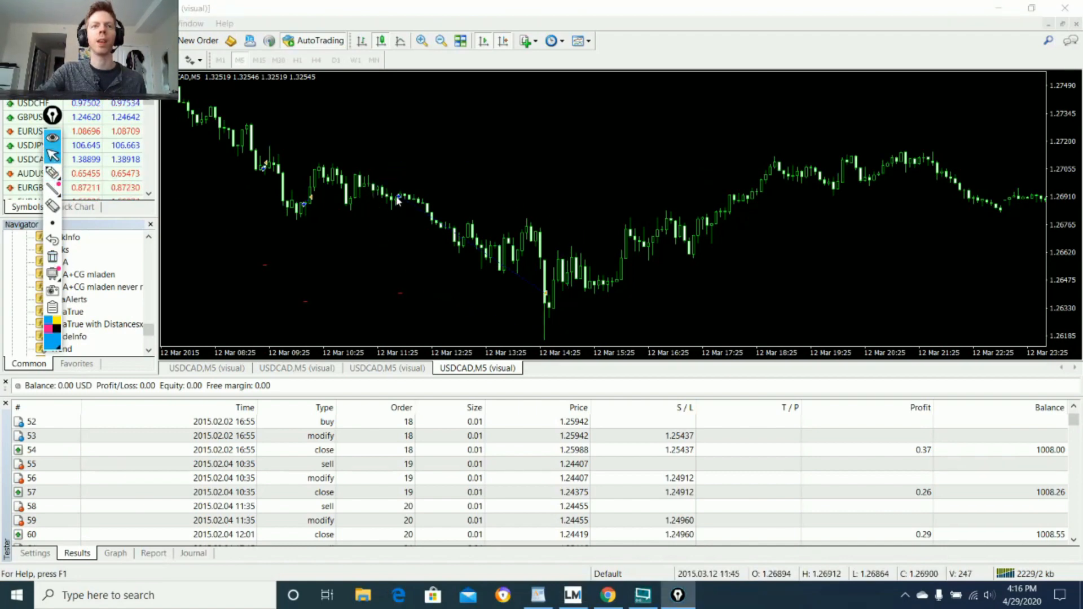
mouse_move(407, 202)
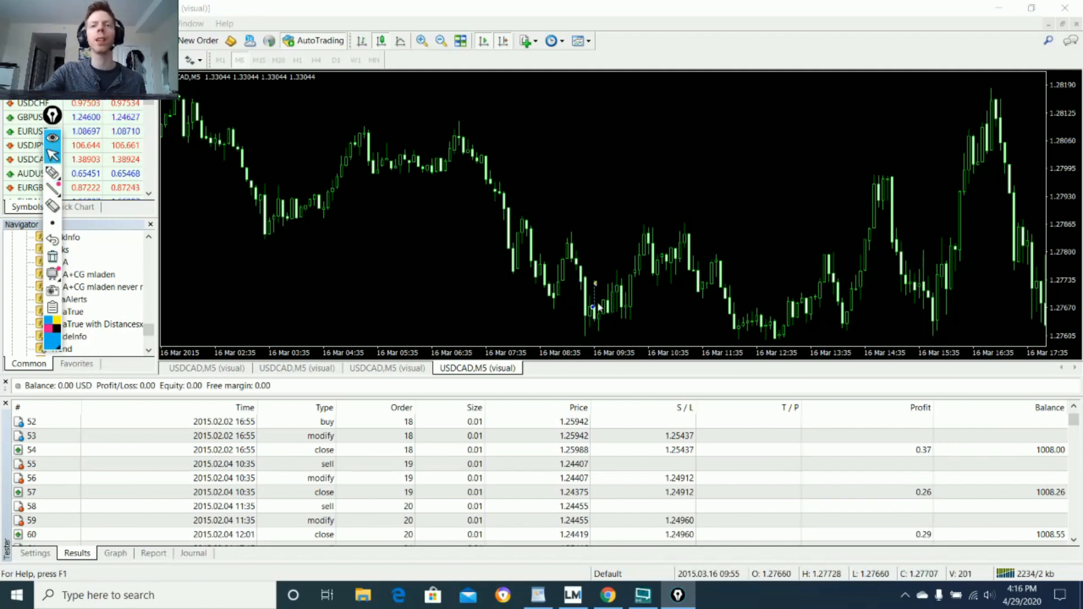
mouse_move(594, 307)
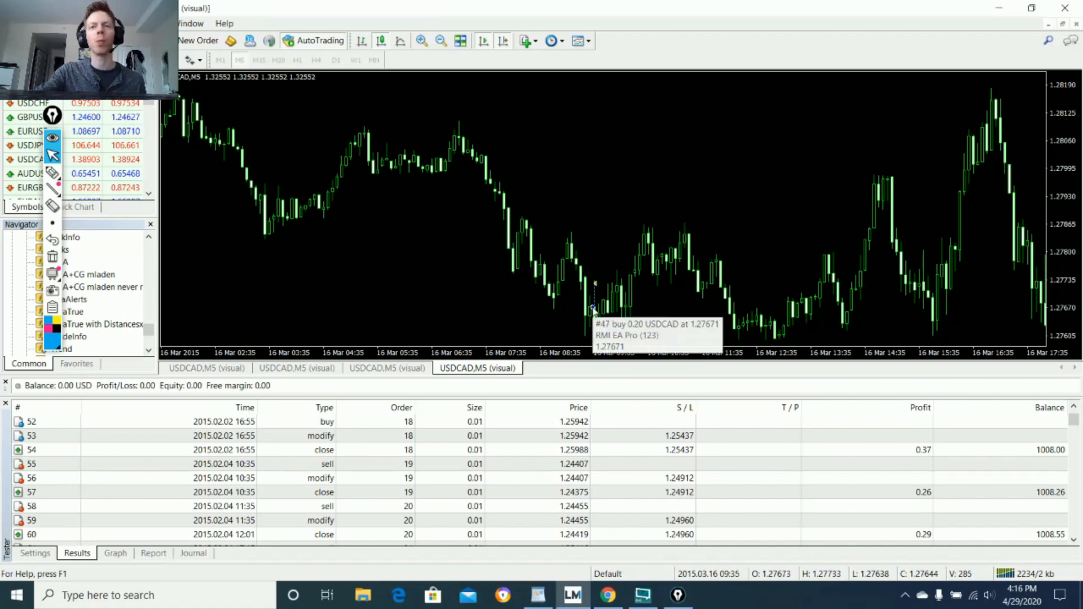
mouse_move(632, 201)
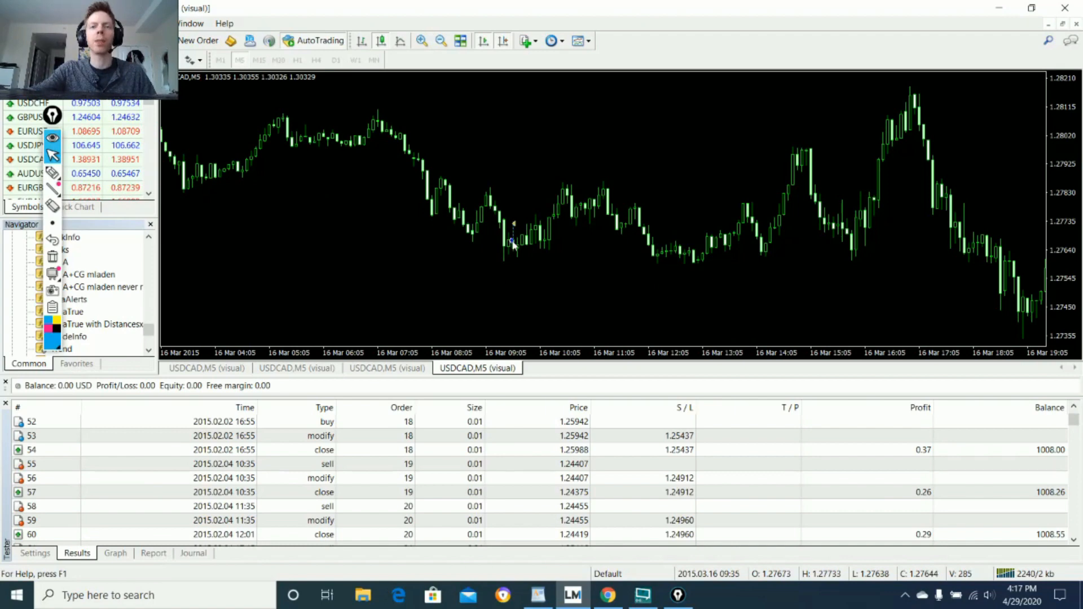
mouse_move(495, 235)
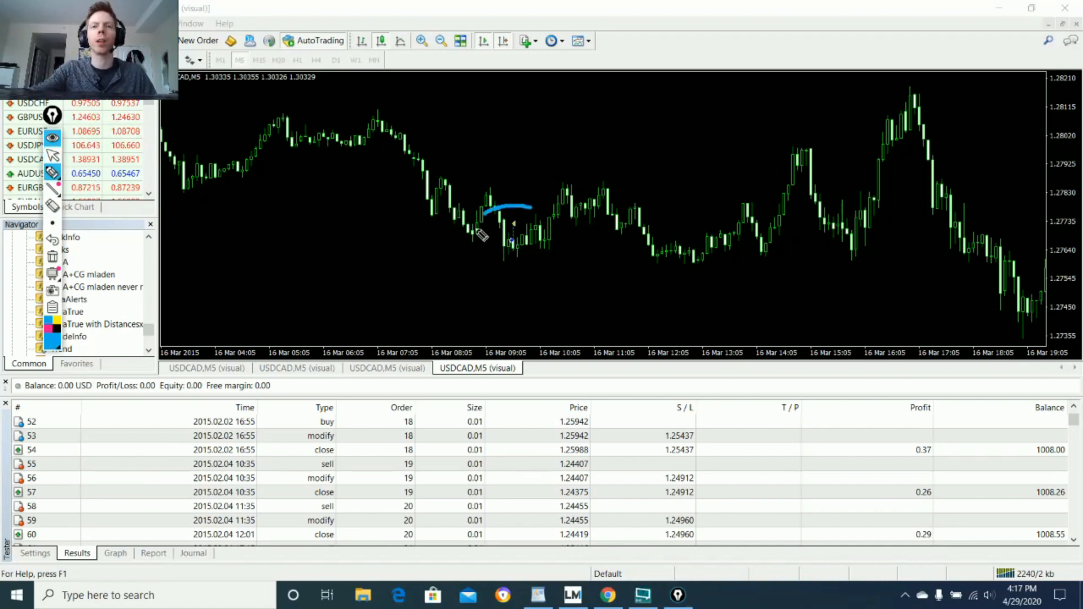
left_click_drag(485, 214, 532, 256)
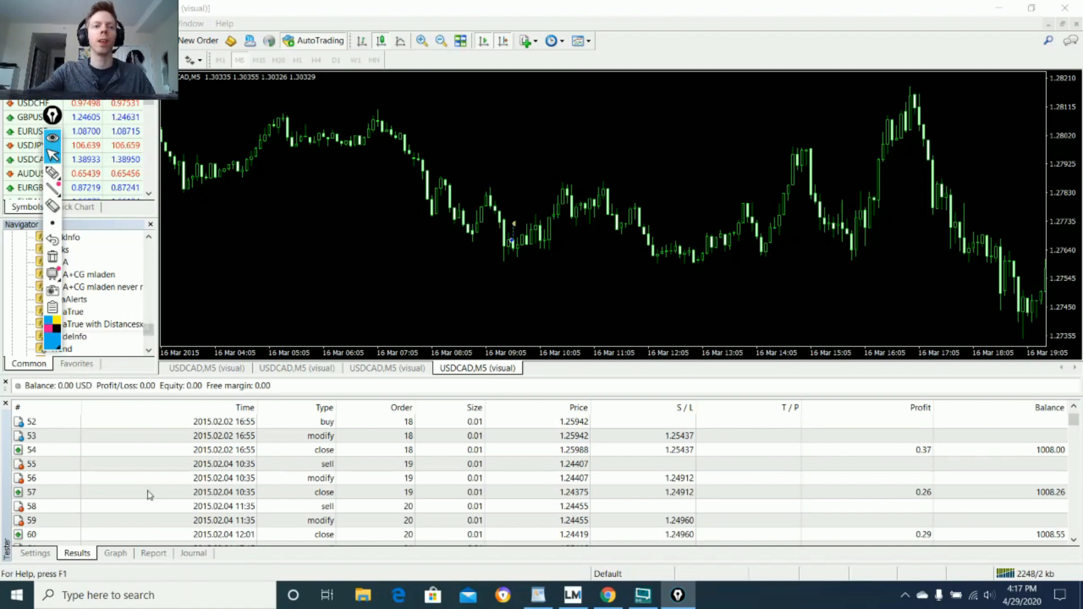
- Show the tester's rising equity Graph, then return to the myfxbook RMI EA SL V1 page
left_click(116, 553)
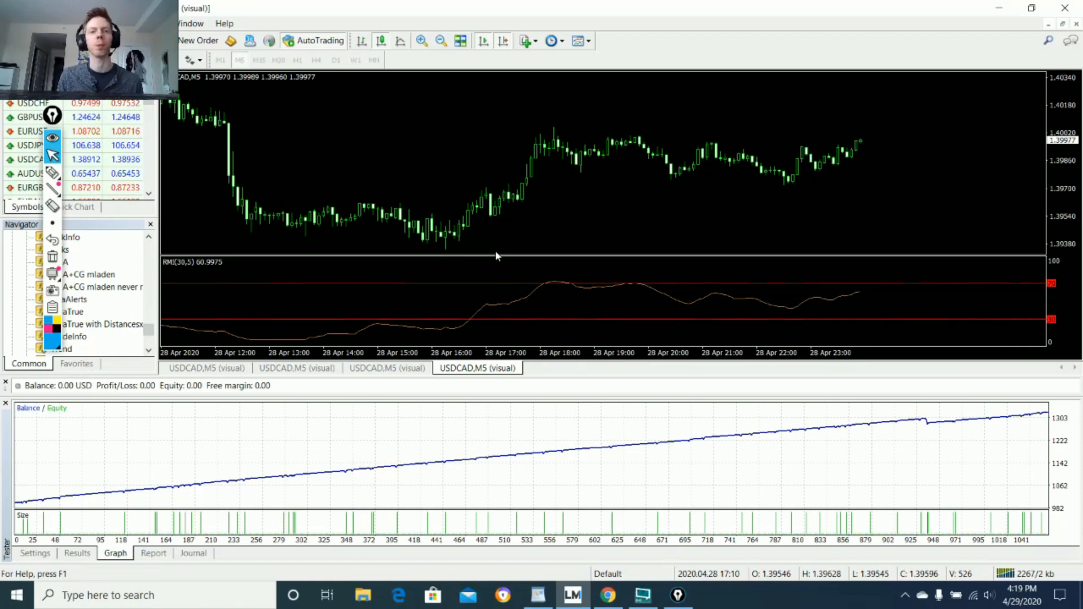
left_click(607, 595)
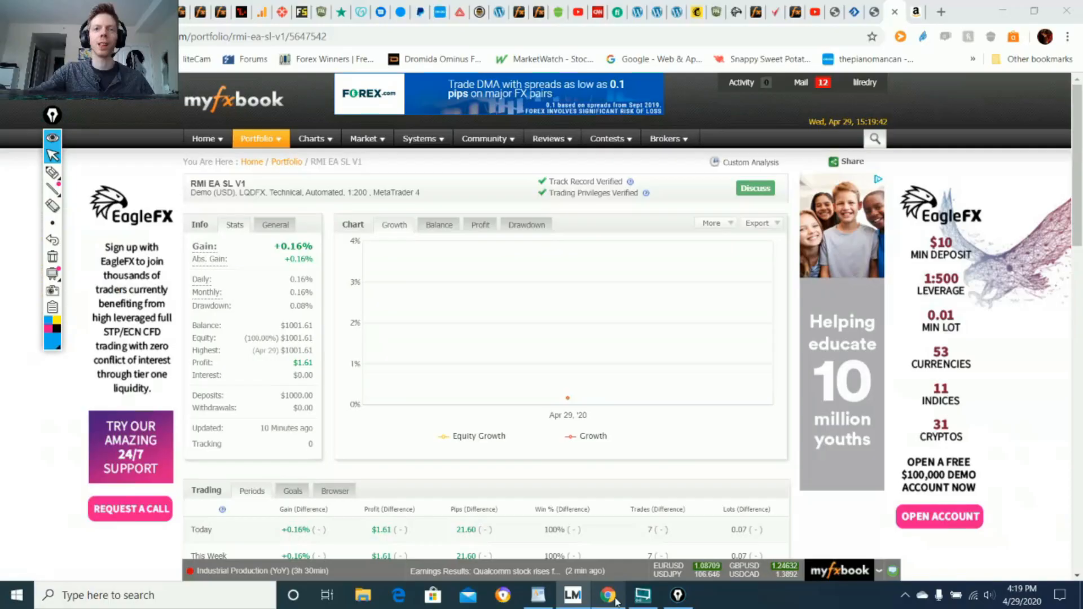